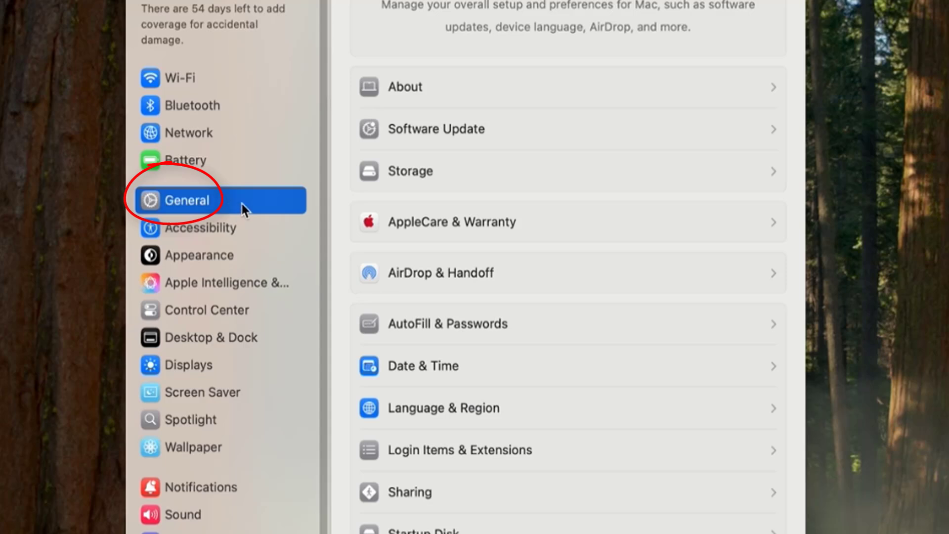
Turn on File Sharing under General > Sharing and open its details.
{"action": "scroll", "scroll_direction": "down", "scroll_amount": 3}
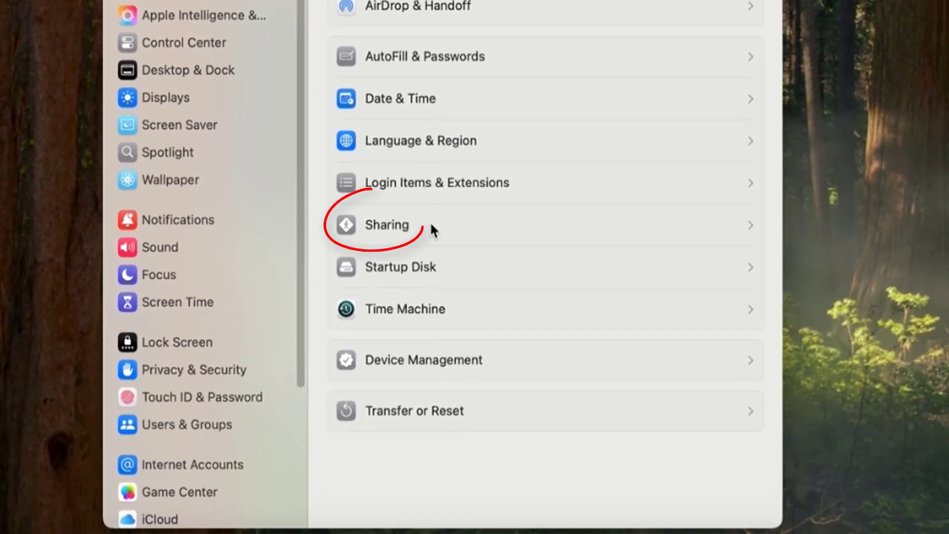
{"action": "left_click", "coordinate": [386, 225]}
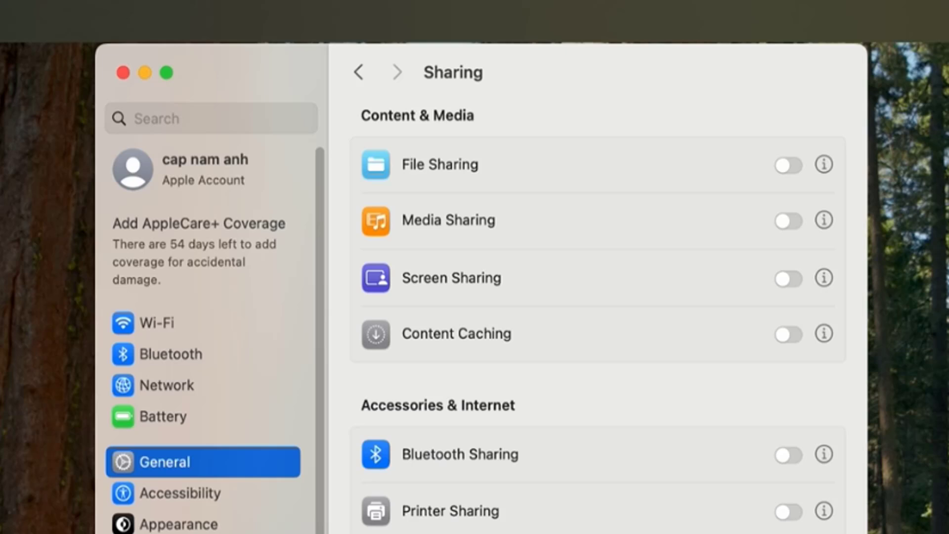
{"action": "left_click", "coordinate": [789, 165]}
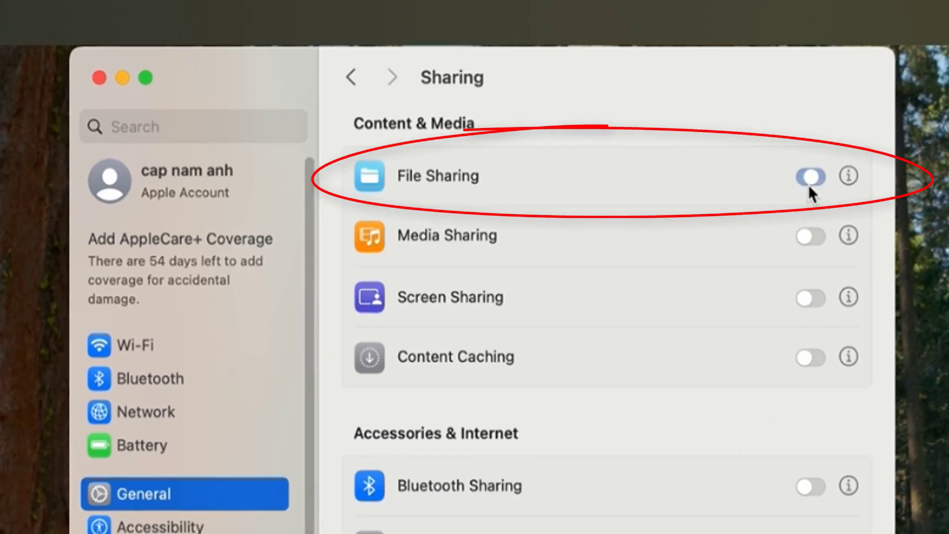
{"action": "left_click", "coordinate": [809, 175]}
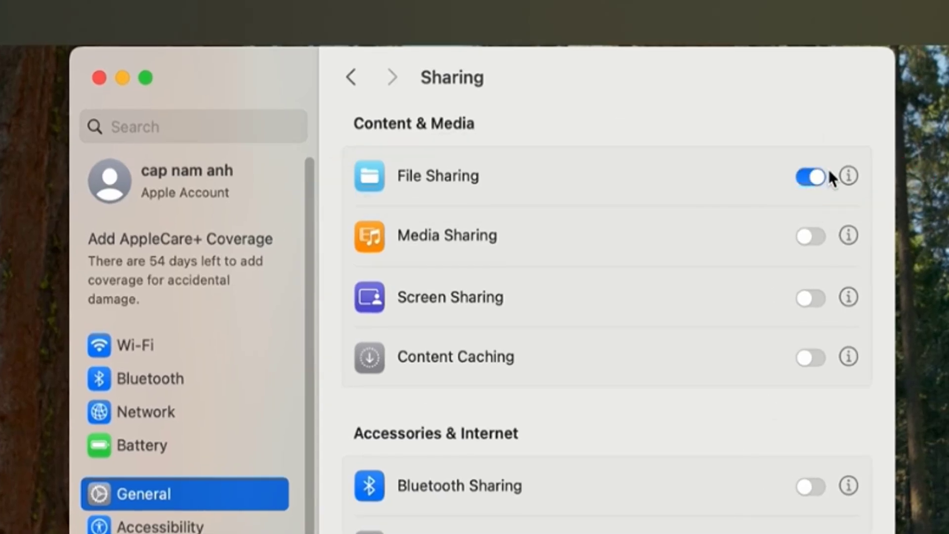
{"action": "left_click", "coordinate": [848, 175]}
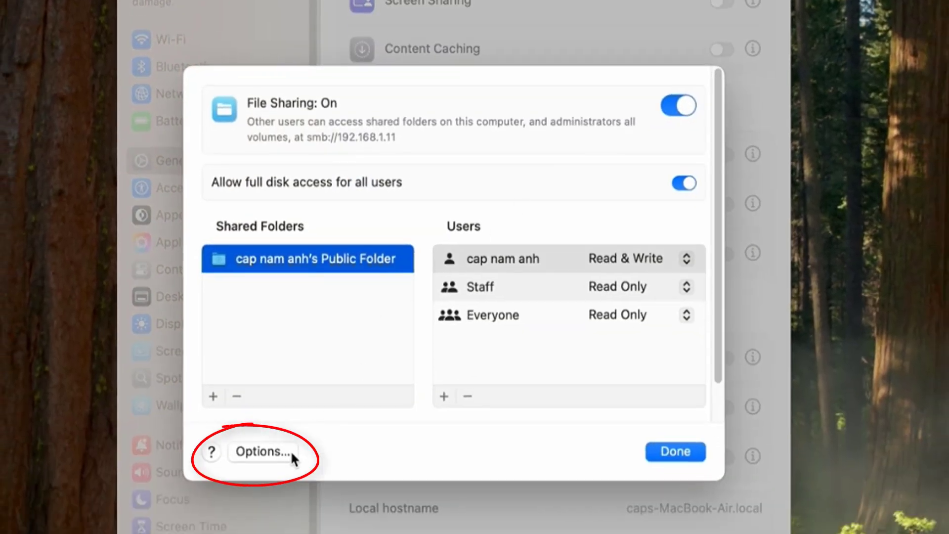
Enable SMB sharing and Windows file sharing for the Mac account, entering its password.
{"action": "left_click", "coordinate": [262, 452]}
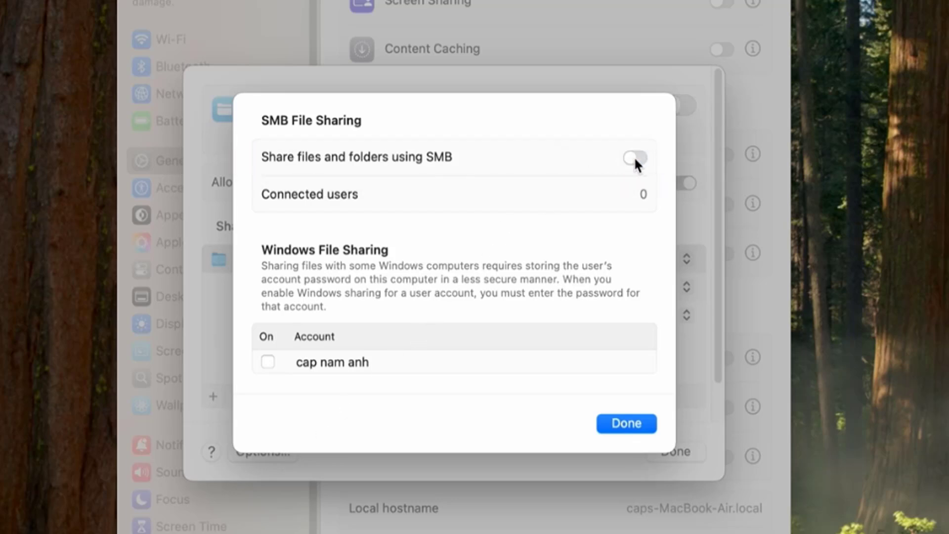
{"action": "left_click", "coordinate": [635, 157]}
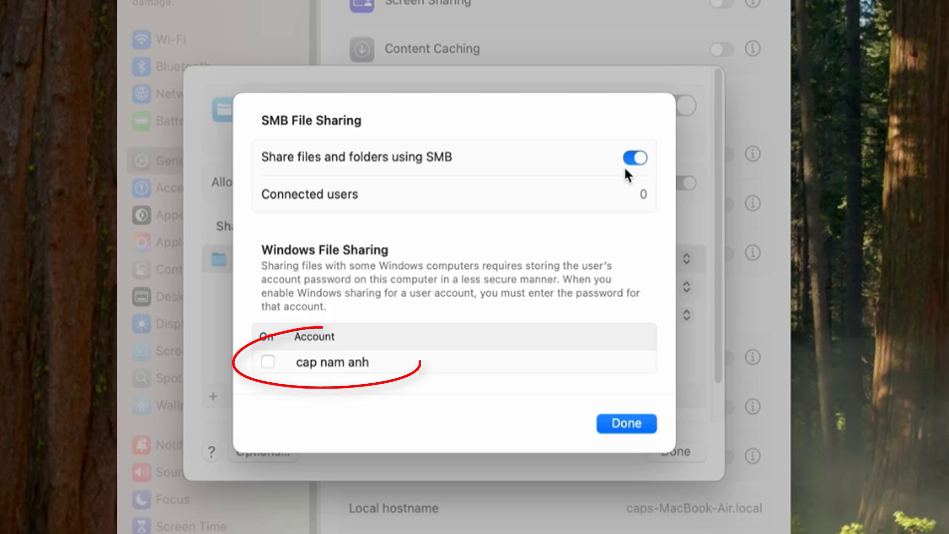
{"action": "left_click", "coordinate": [268, 361]}
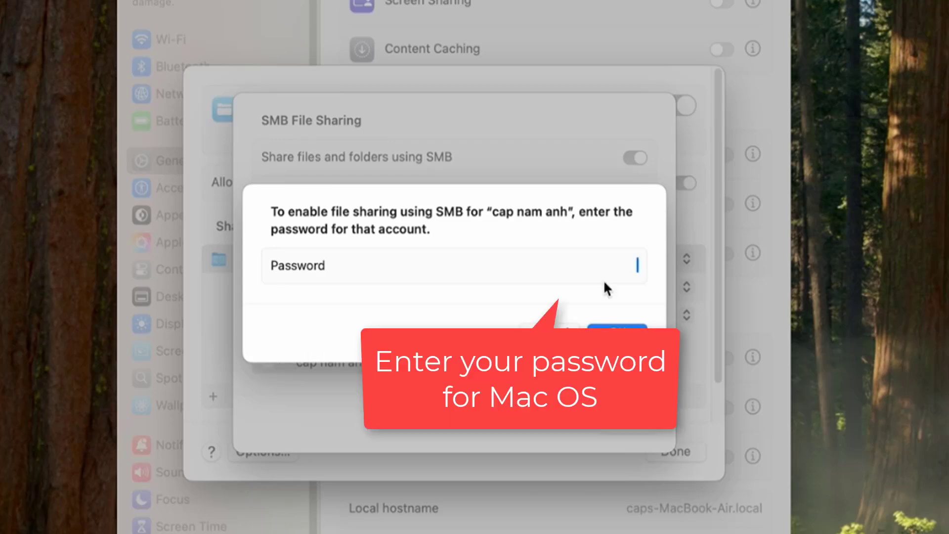
{"action": "type", "text": "password"}
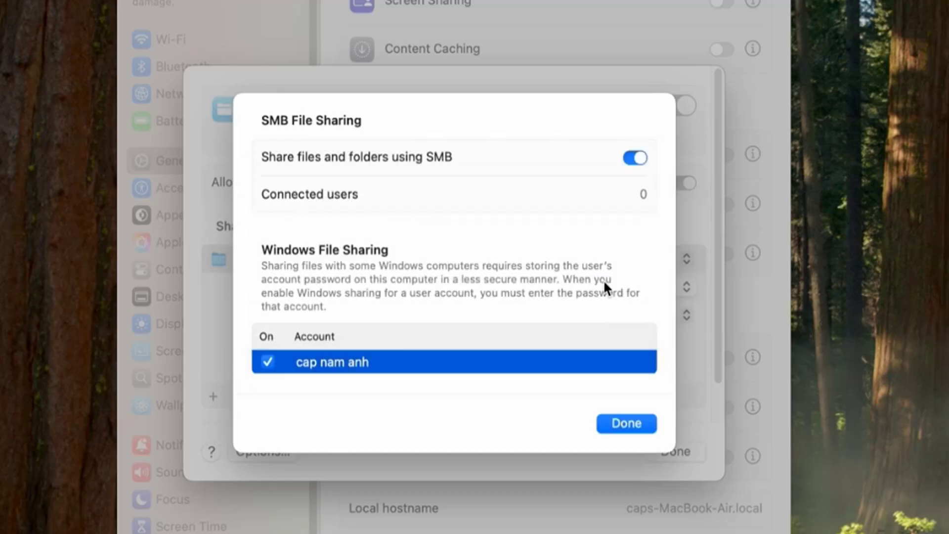
{"action": "mouse_move", "coordinate": [506, 367]}
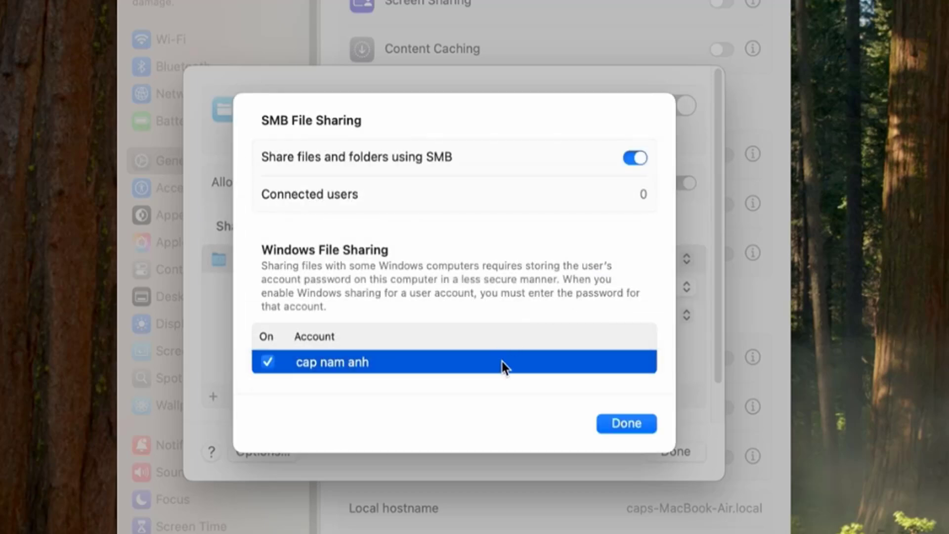
{"action": "left_click", "coordinate": [626, 423]}
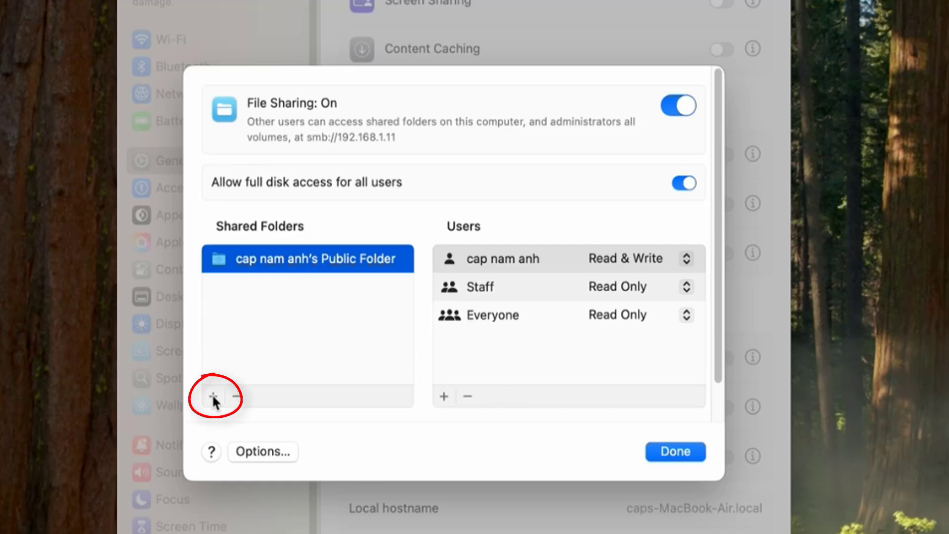
Start adding a shared folder and browse to the Downloads location.
{"action": "left_click", "coordinate": [212, 398]}
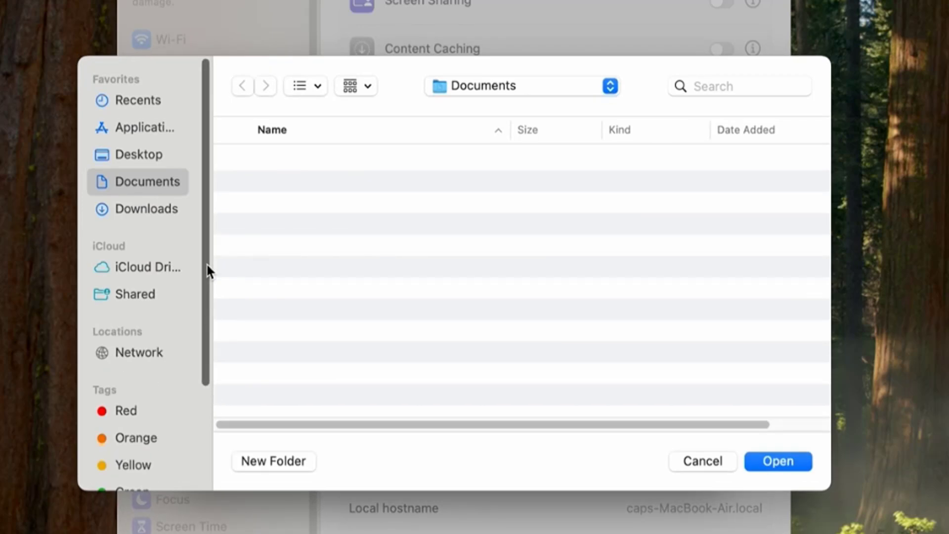
{"action": "mouse_move", "coordinate": [155, 223]}
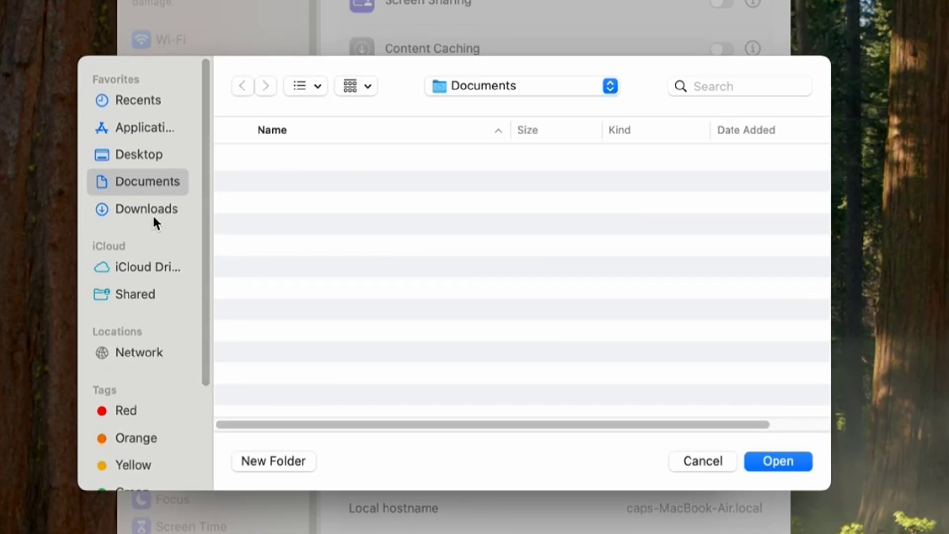
{"action": "left_click", "coordinate": [149, 208]}
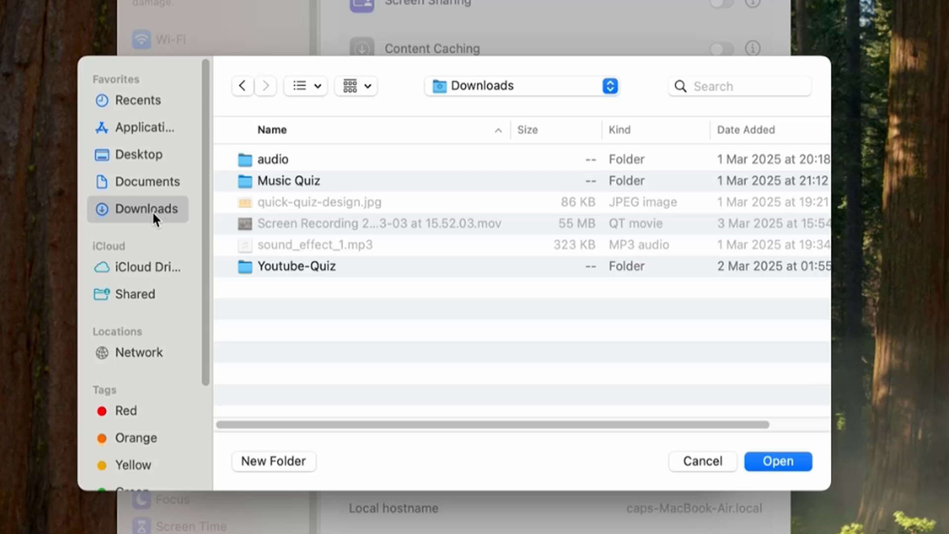
{"action": "mouse_move", "coordinate": [156, 277]}
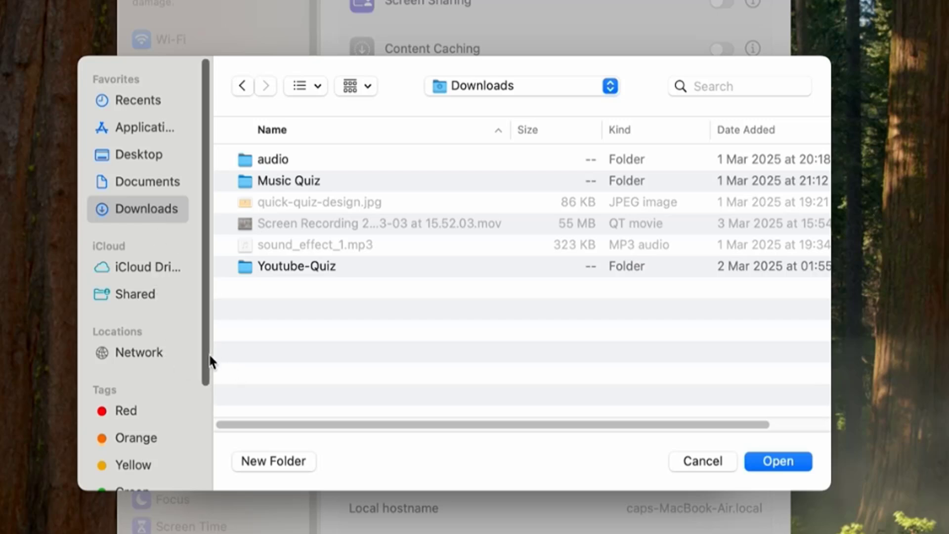
{"action": "mouse_move", "coordinate": [194, 289]}
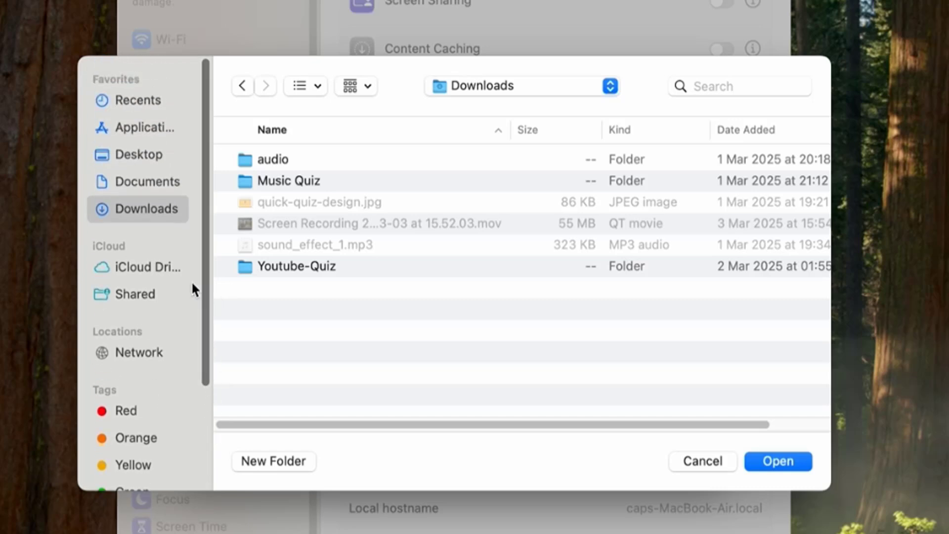
{"action": "left_click", "coordinate": [135, 295]}
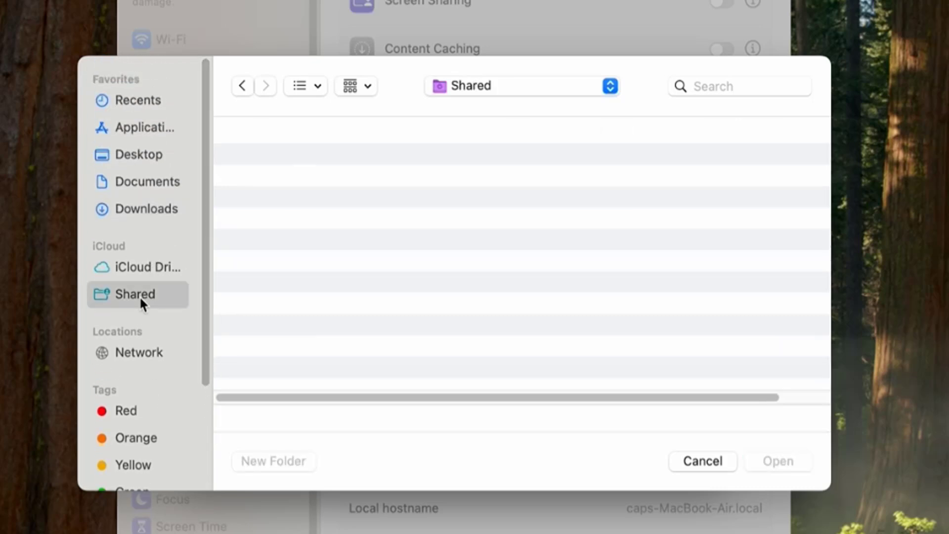
{"action": "left_click", "coordinate": [146, 209]}
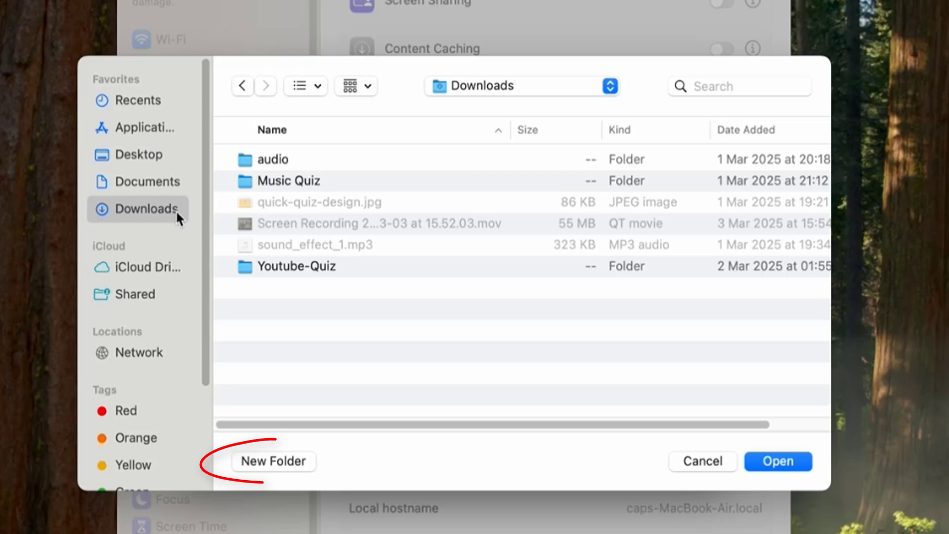
Create a folder named MAC in Downloads and add it as a shared folder.
{"action": "left_click", "coordinate": [273, 461]}
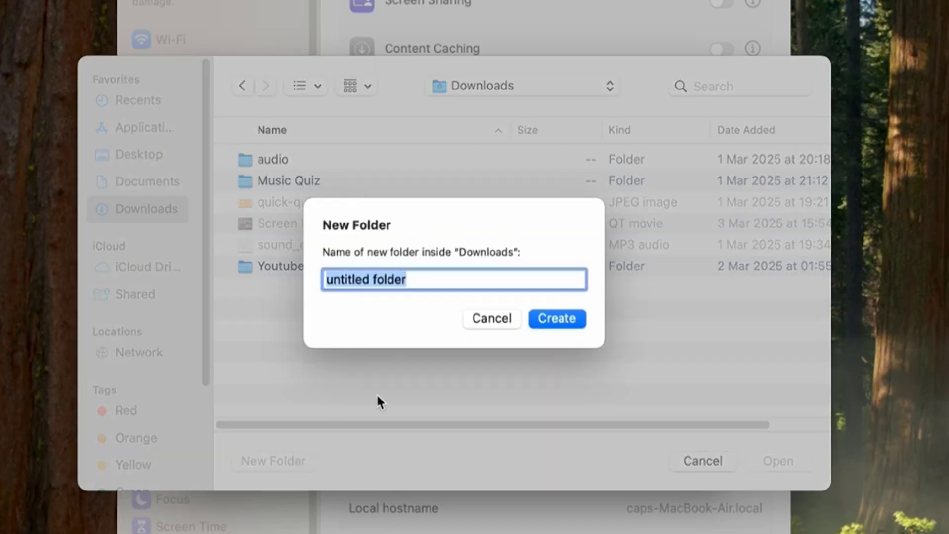
{"action": "mouse_move", "coordinate": [417, 298]}
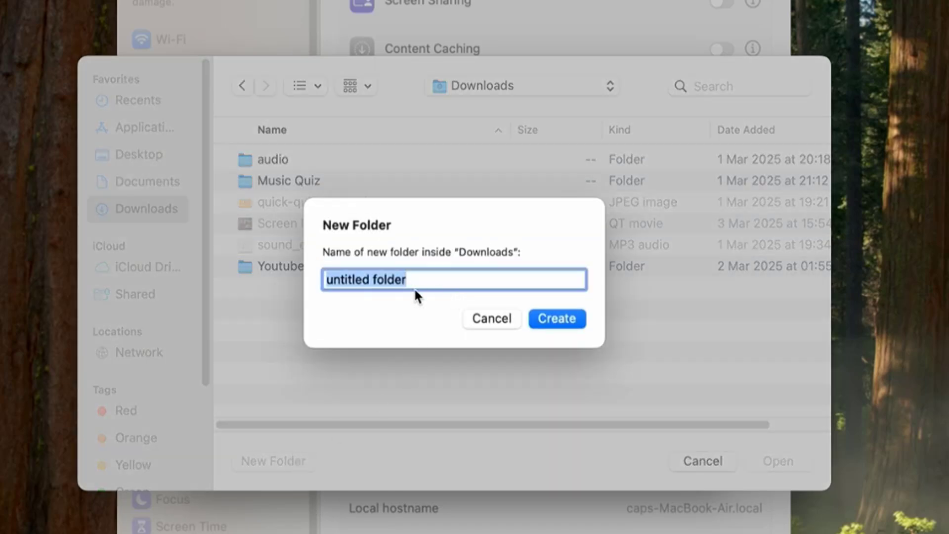
{"action": "type", "text": "MAC"}
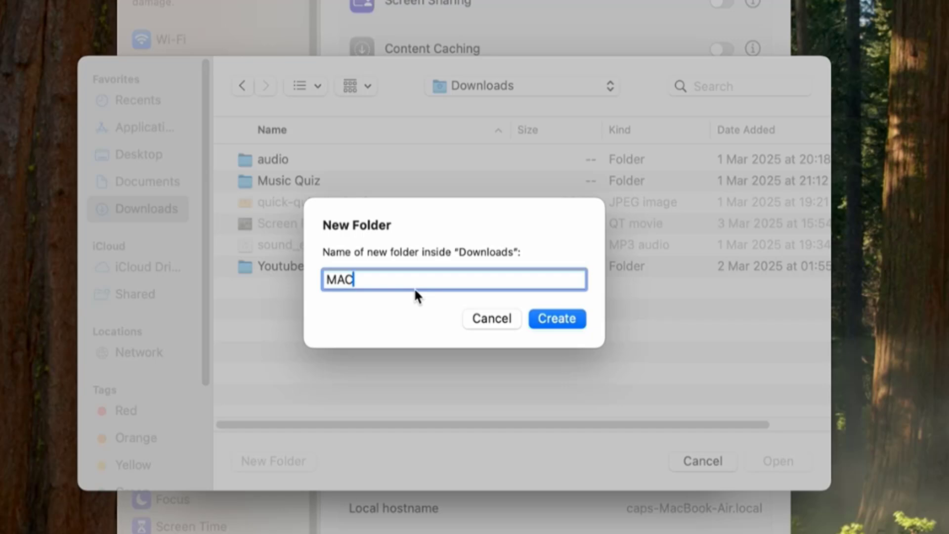
{"action": "left_click", "coordinate": [556, 318]}
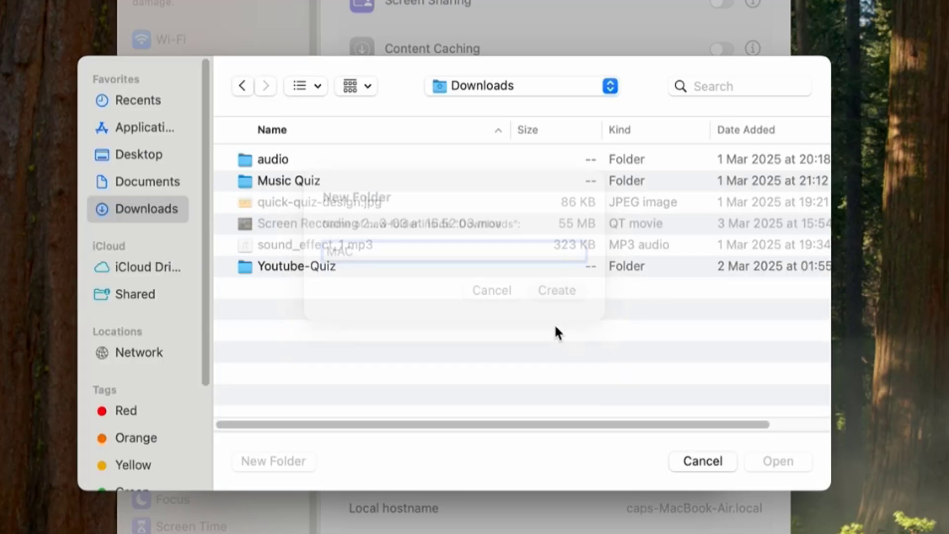
{"action": "left_click", "coordinate": [555, 290]}
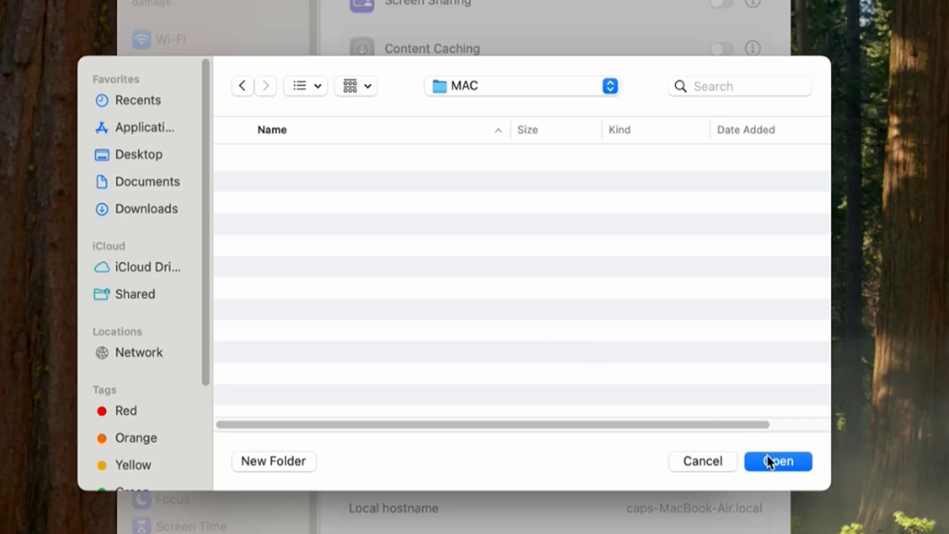
{"action": "left_click", "coordinate": [778, 461]}
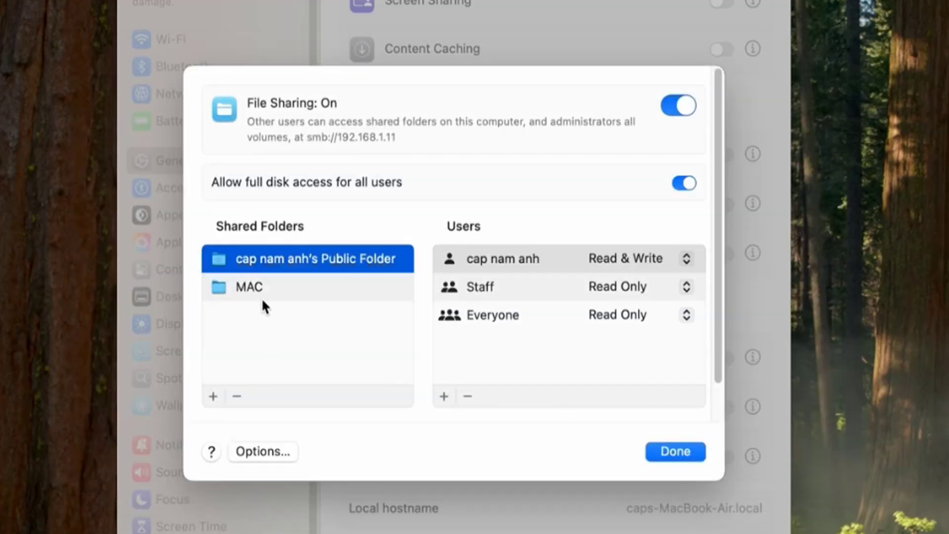
Check the MAC folder's users, close File Sharing details, and open Users & Groups.
{"action": "left_click", "coordinate": [248, 287]}
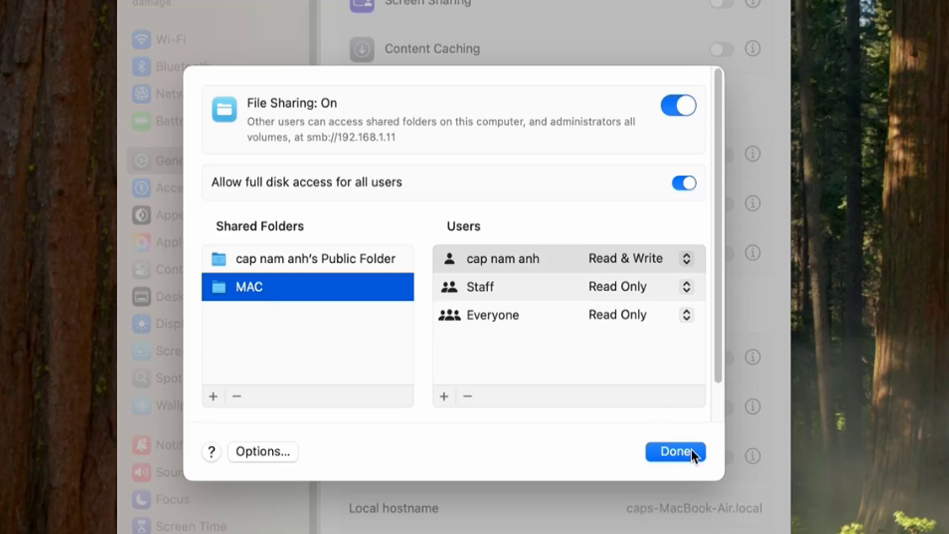
{"action": "left_click", "coordinate": [674, 451]}
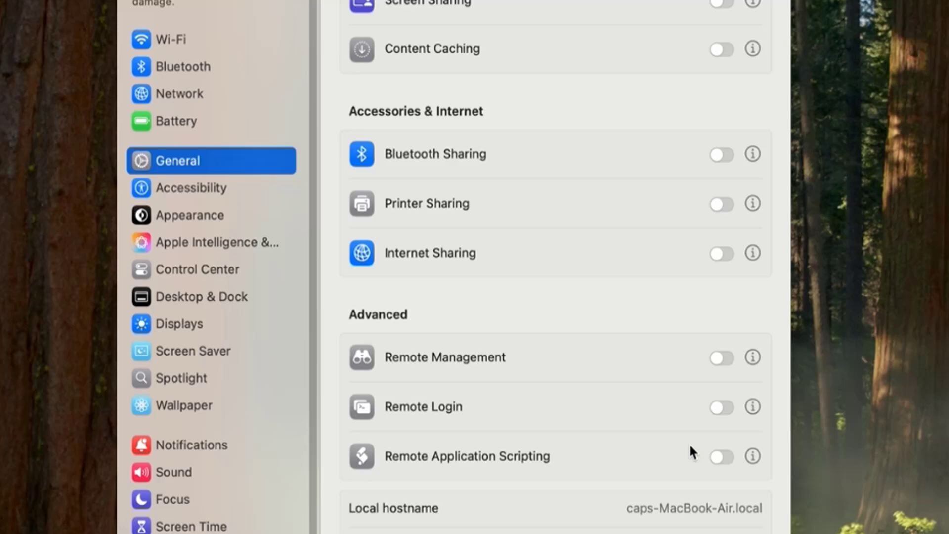
{"action": "mouse_move", "coordinate": [233, 354]}
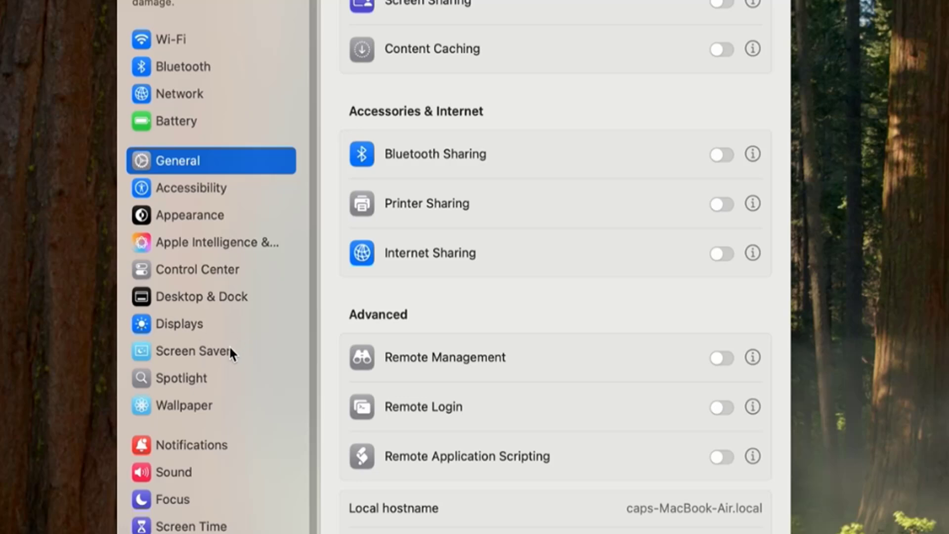
{"action": "scroll", "scroll_direction": "down", "scroll_amount": 3}
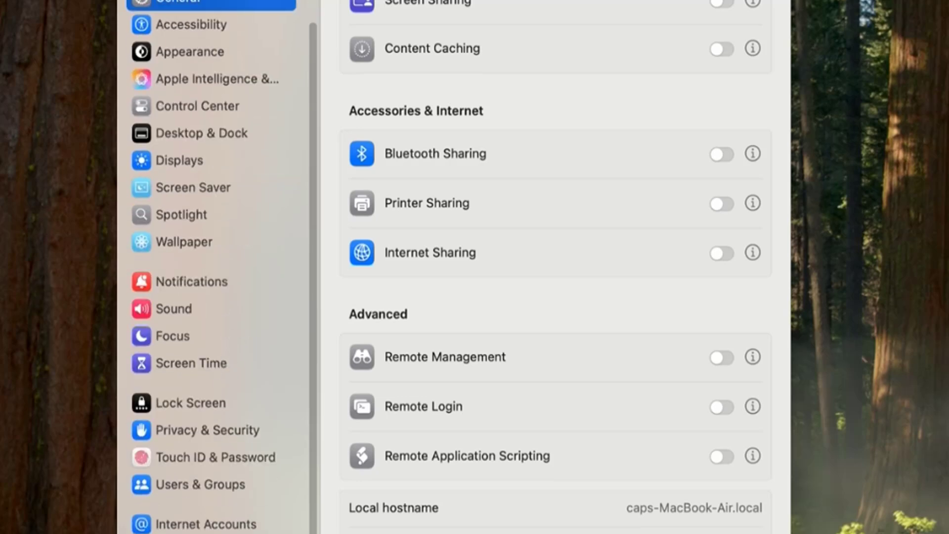
{"action": "scroll", "scroll_direction": "down", "scroll_amount": 3}
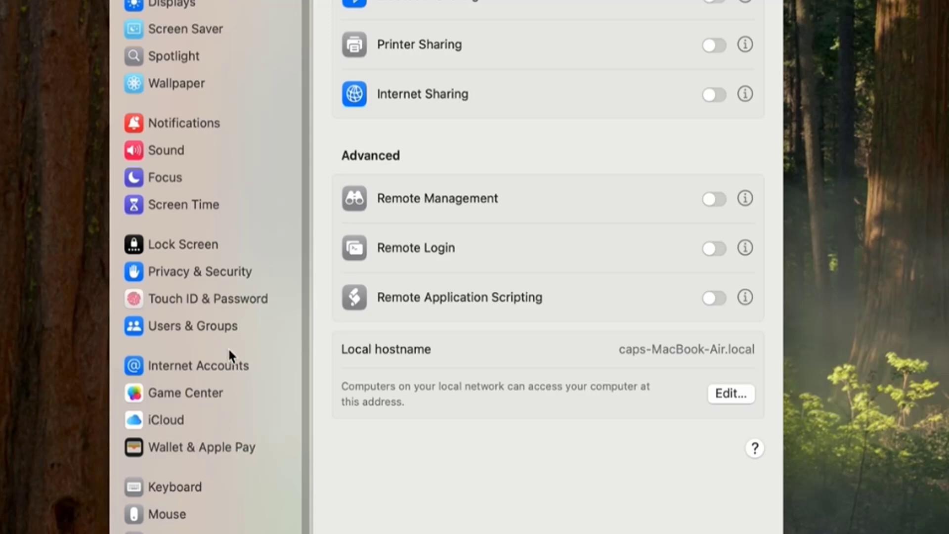
{"action": "left_click", "coordinate": [192, 325]}
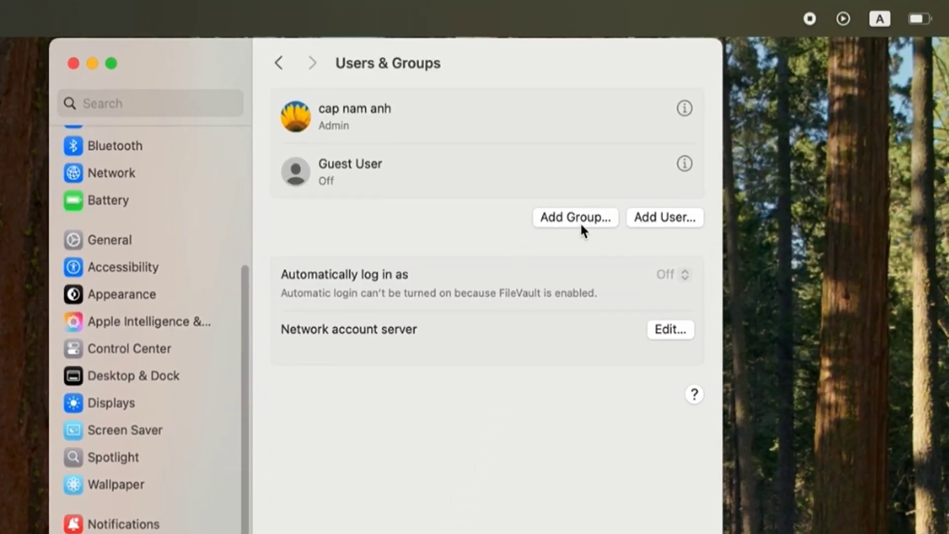
{"action": "mouse_move", "coordinate": [608, 218]}
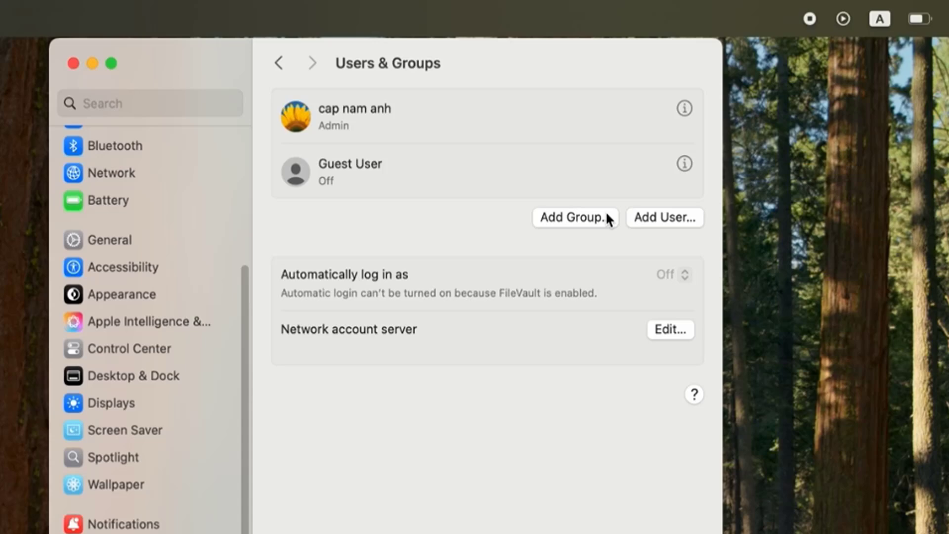
{"action": "mouse_move", "coordinate": [660, 234]}
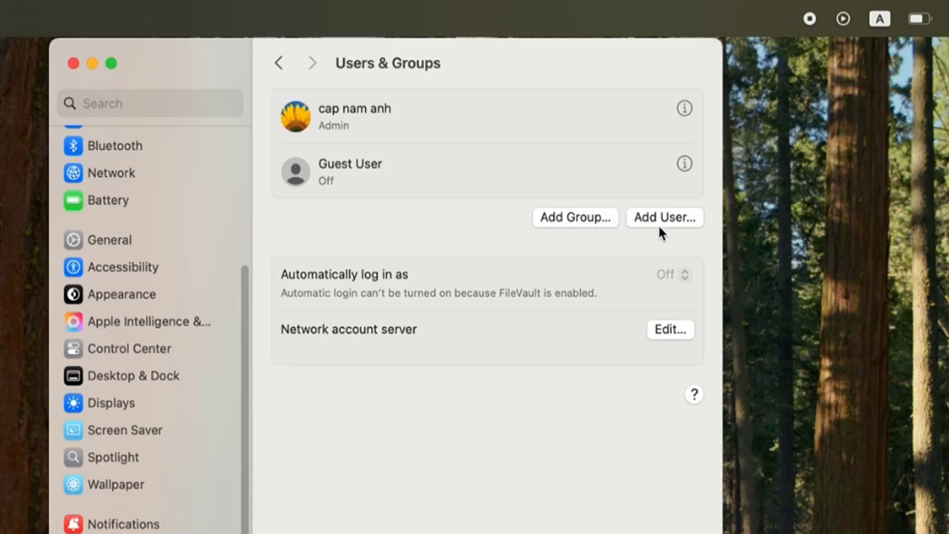
{"action": "mouse_move", "coordinate": [168, 437]}
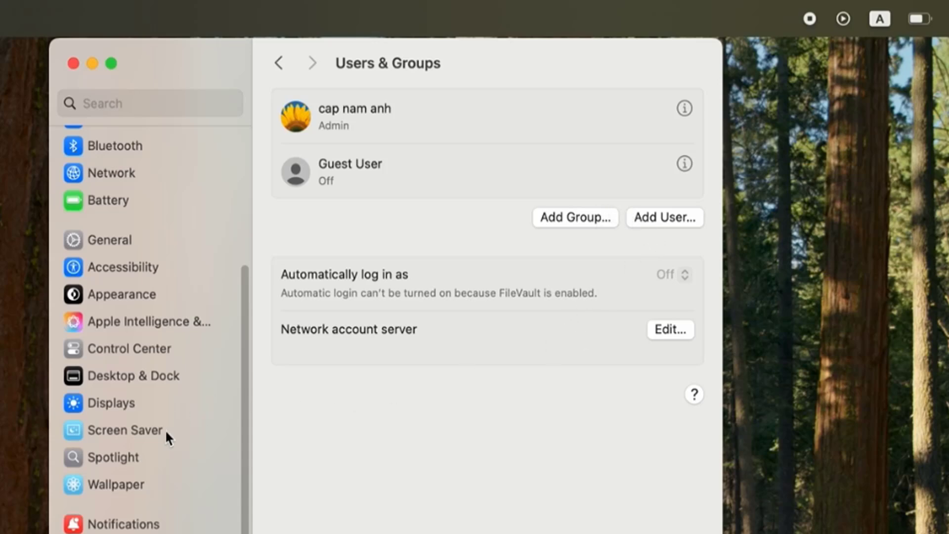
Switch from Users & Groups to the General settings pane.
{"action": "left_click", "coordinate": [111, 240]}
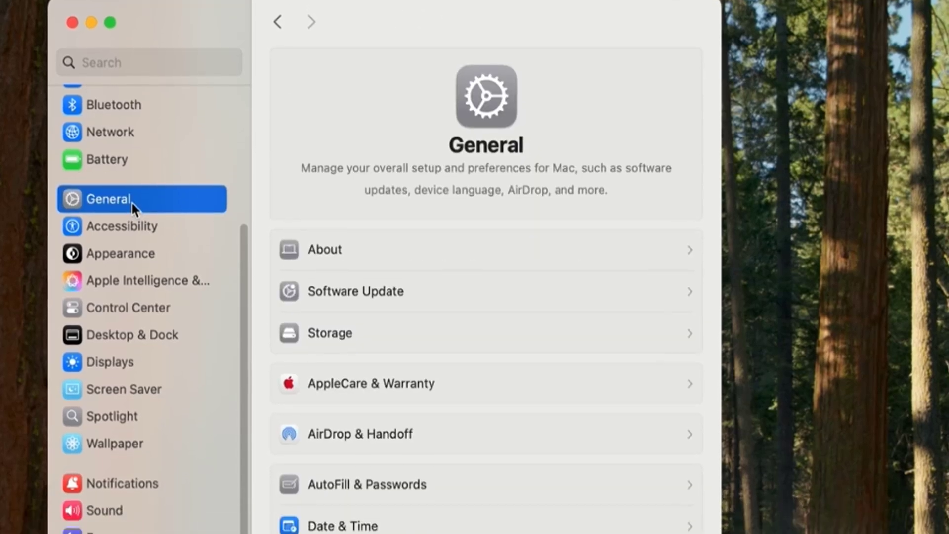
Reopen File Sharing details to view the MAC folder and smb://192.168.1.11 address.
{"action": "scroll", "scroll_direction": "down", "scroll_amount": 3}
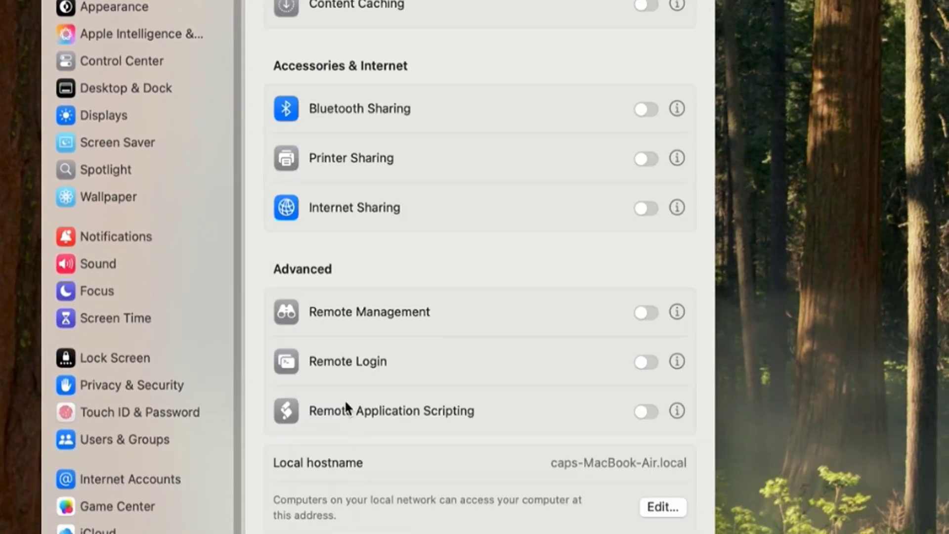
{"action": "scroll", "scroll_direction": "up", "scroll_amount": 3}
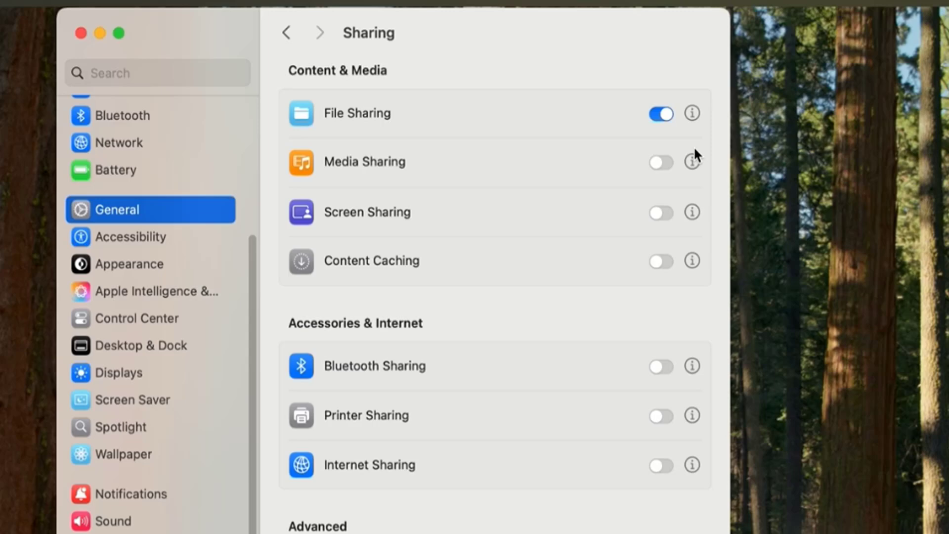
{"action": "left_click", "coordinate": [691, 113]}
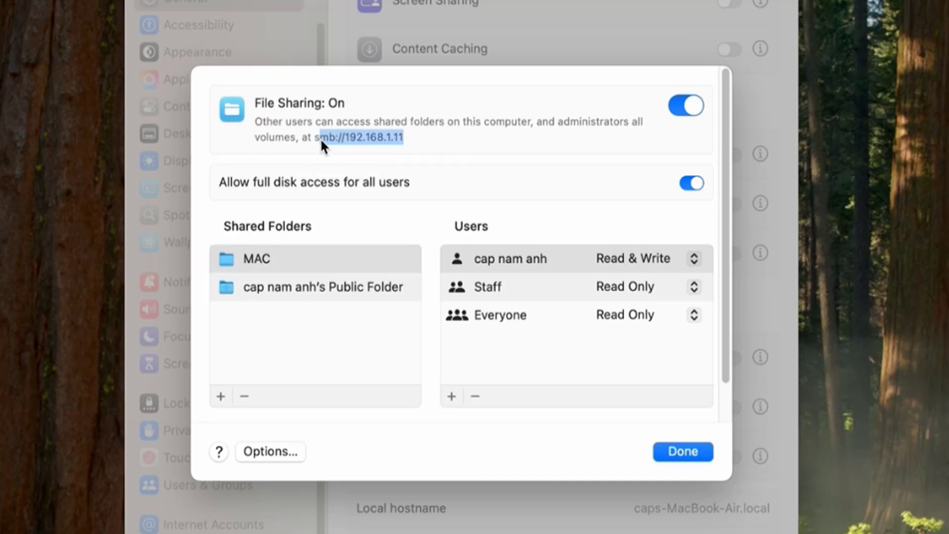
{"action": "mouse_move", "coordinate": [412, 140]}
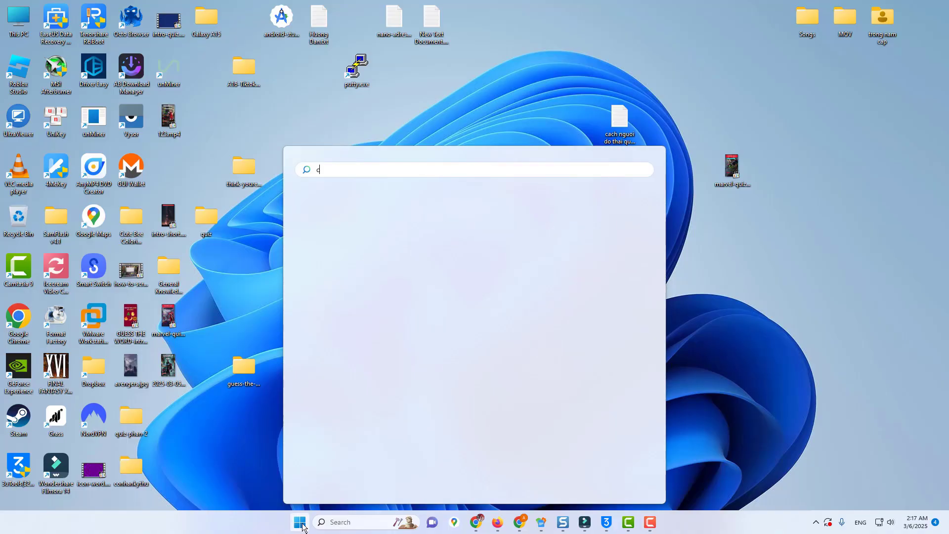
Open Control Panel's Advanced sharing settings to confirm network discovery and file sharing are on.
{"action": "type", "text": "o"}
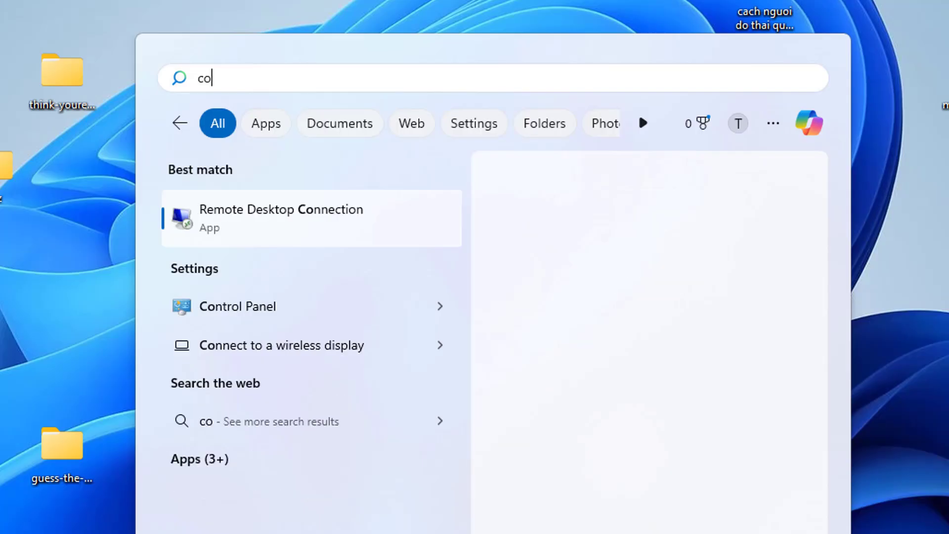
{"action": "type", "text": "ntrol"}
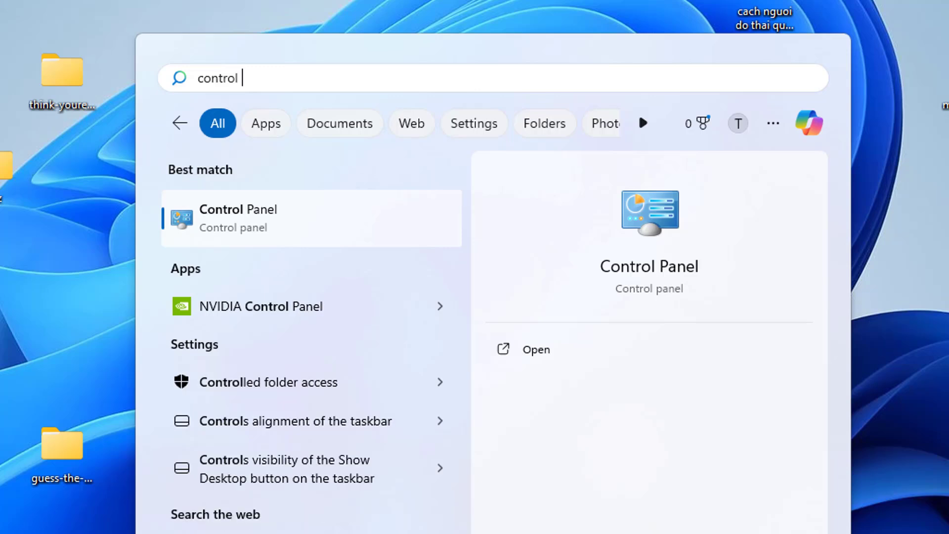
{"action": "type", "text": "panel"}
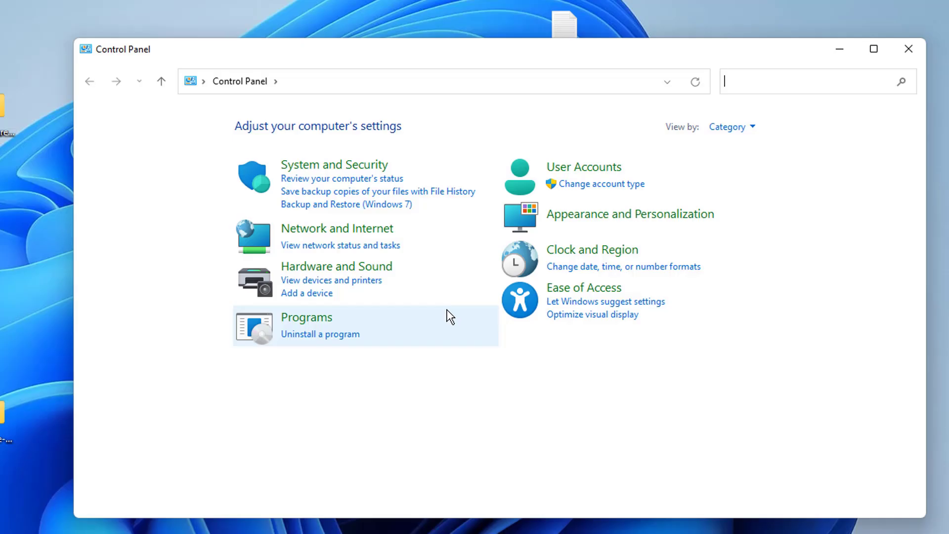
{"action": "left_click", "coordinate": [336, 228]}
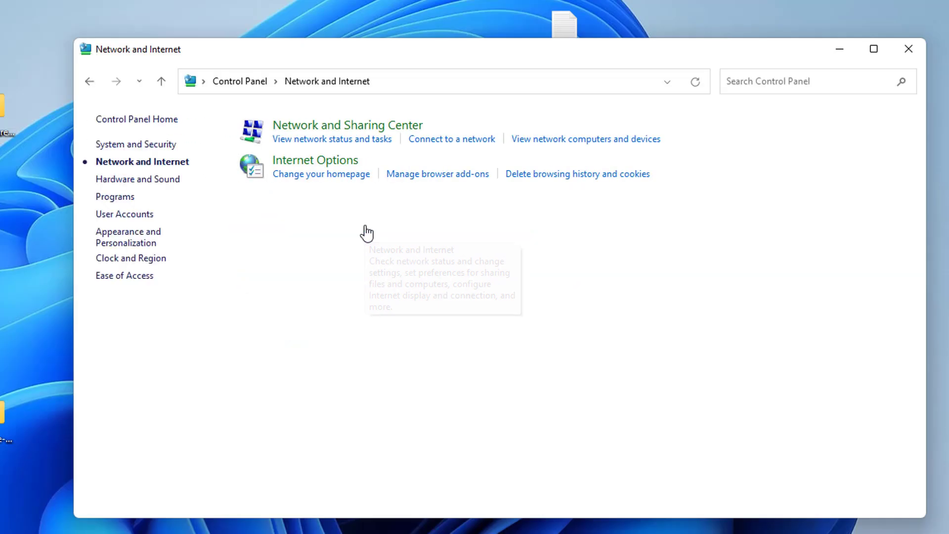
{"action": "mouse_move", "coordinate": [370, 130]}
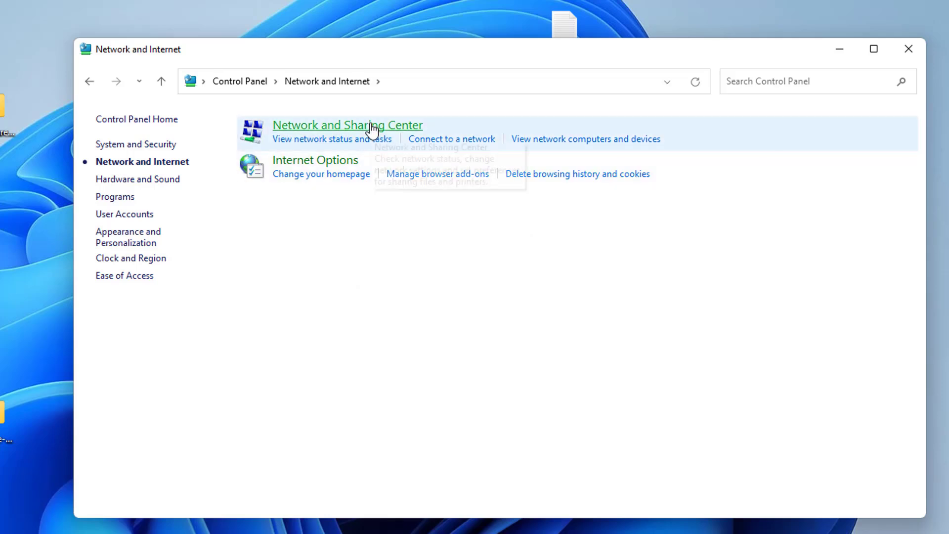
{"action": "left_click", "coordinate": [347, 125]}
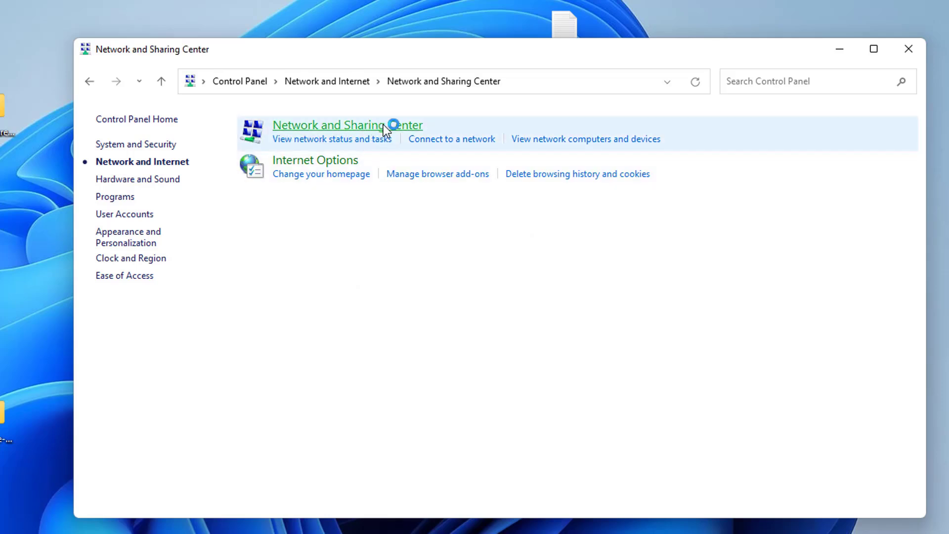
{"action": "left_click", "coordinate": [347, 124]}
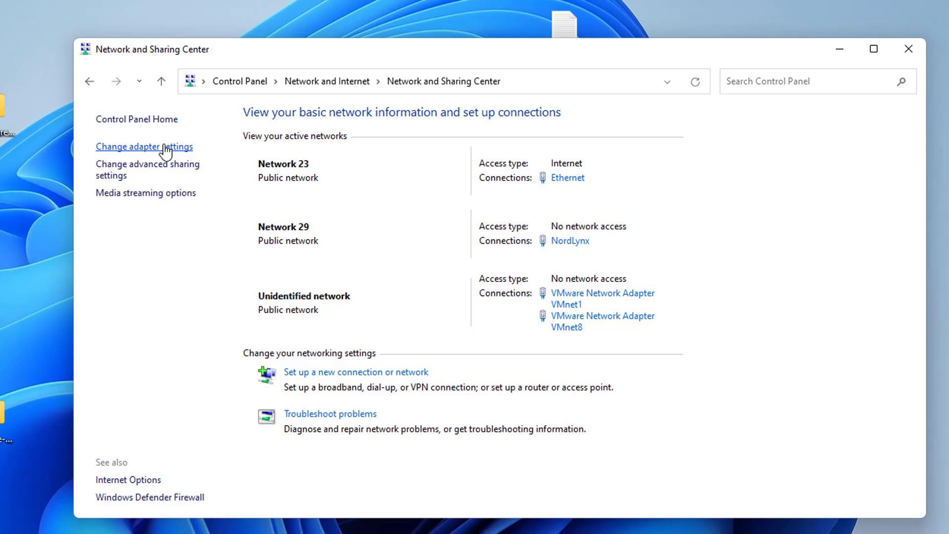
{"action": "mouse_move", "coordinate": [183, 170]}
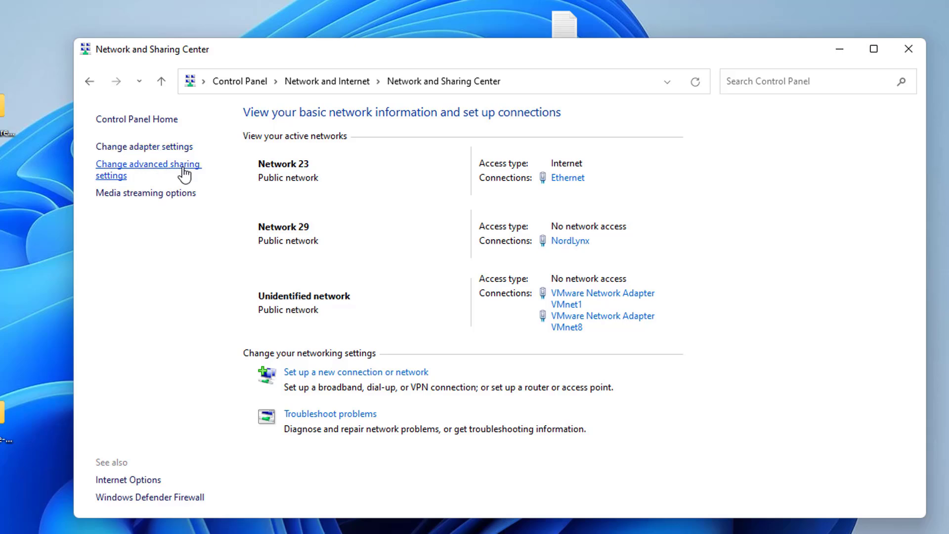
{"action": "left_click", "coordinate": [148, 169]}
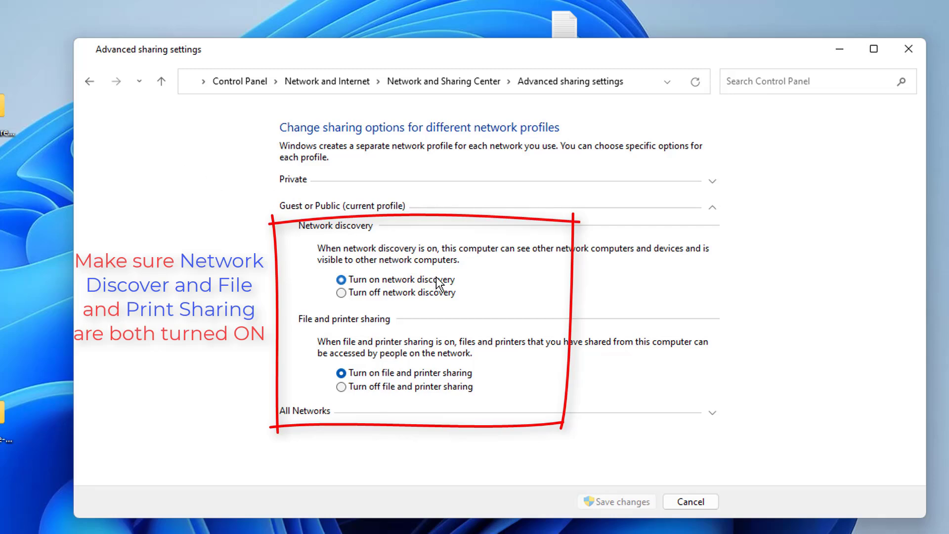
{"action": "mouse_move", "coordinate": [416, 378]}
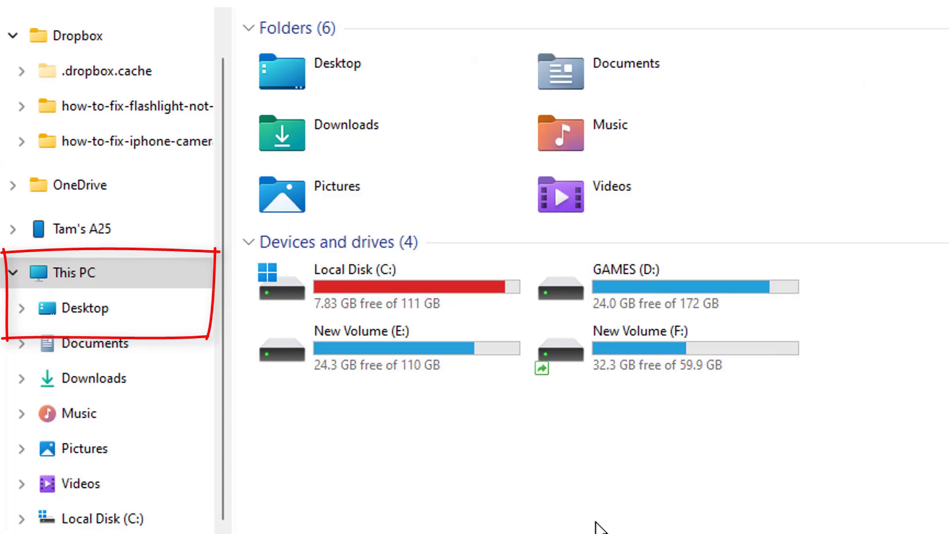
Map a network drive from This PC as V: with folder \\192.168.1.11\MAC.
{"action": "right_click", "coordinate": [267, 254]}
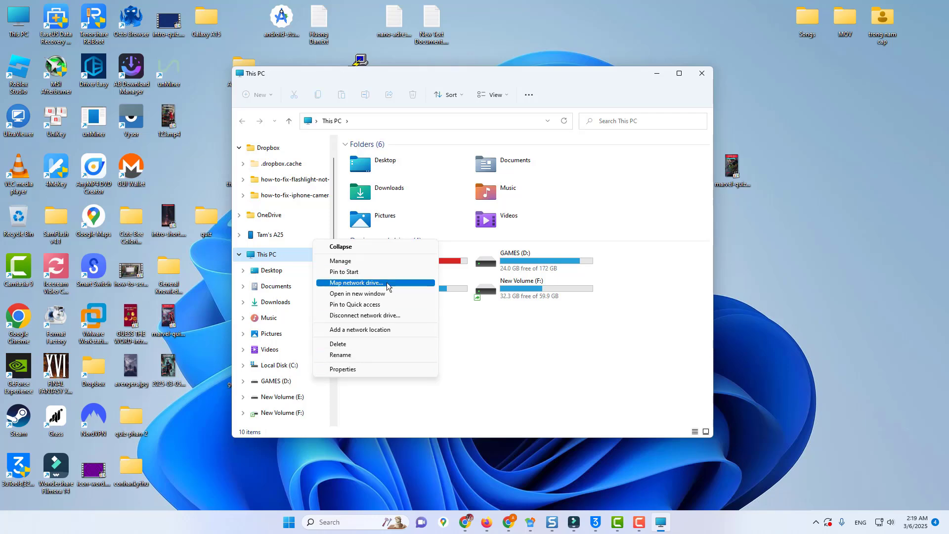
{"action": "left_click", "coordinate": [354, 283]}
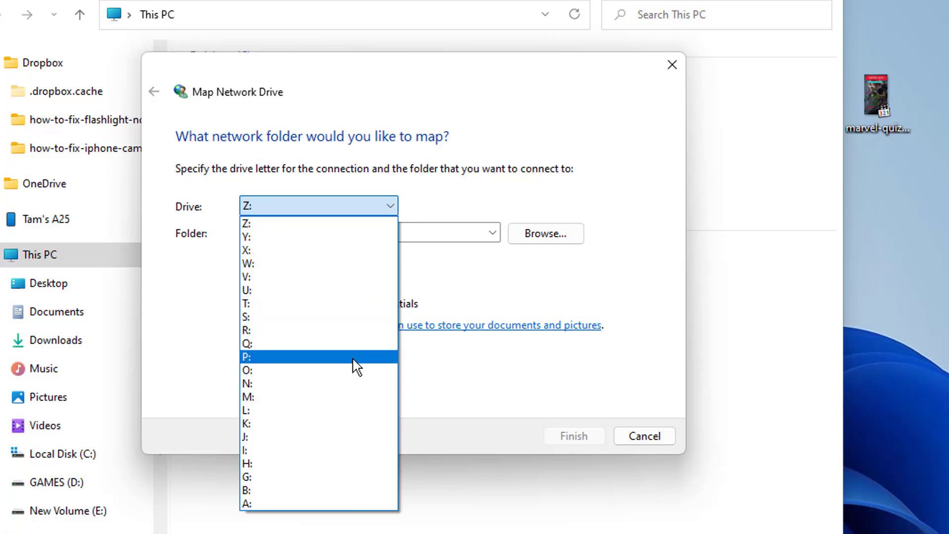
{"action": "mouse_move", "coordinate": [343, 277]}
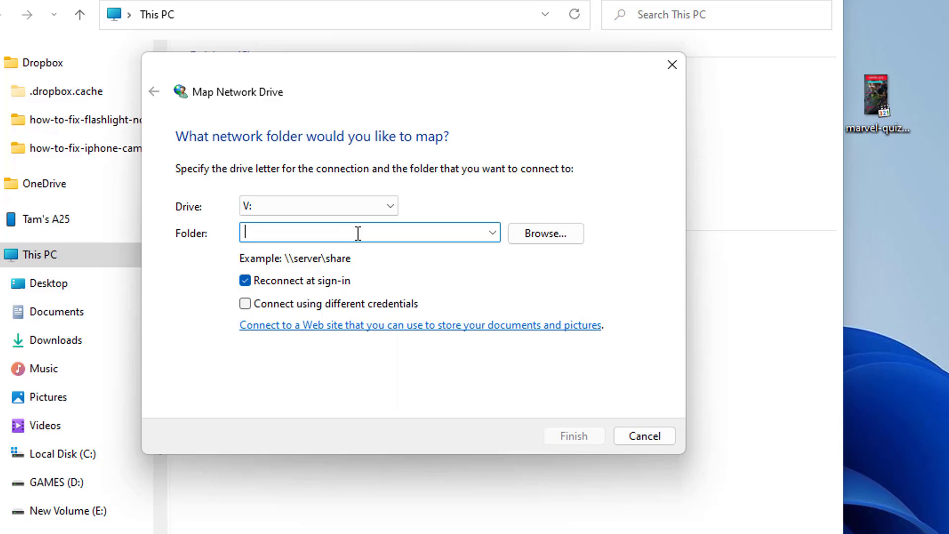
{"action": "type", "text": "\\\\1"}
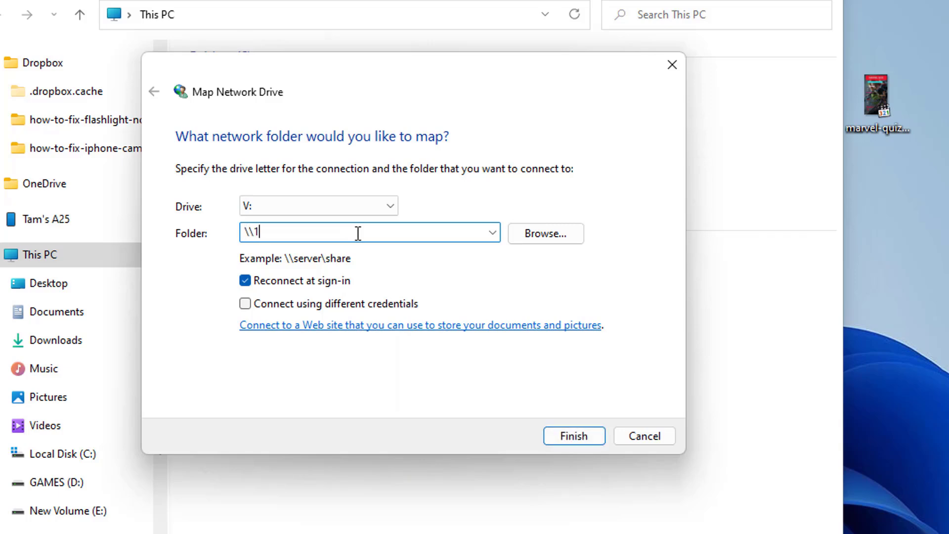
{"action": "type", "text": "92.168"}
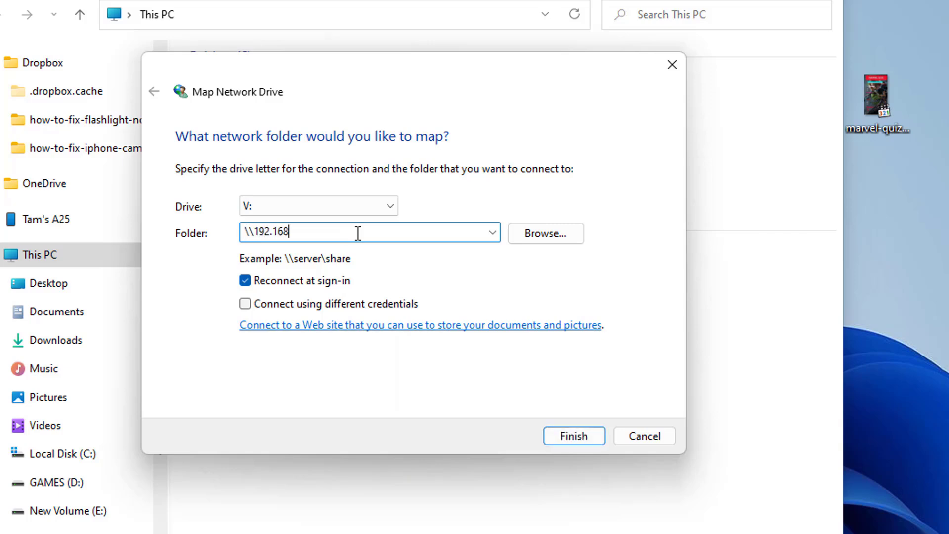
{"action": "type", "text": ".1.11"}
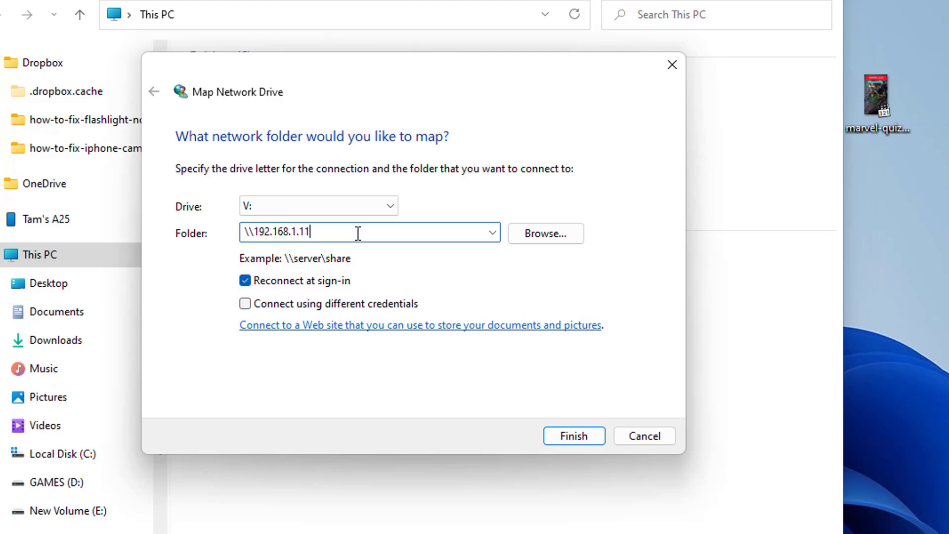
{"action": "type", "text": "\\"}
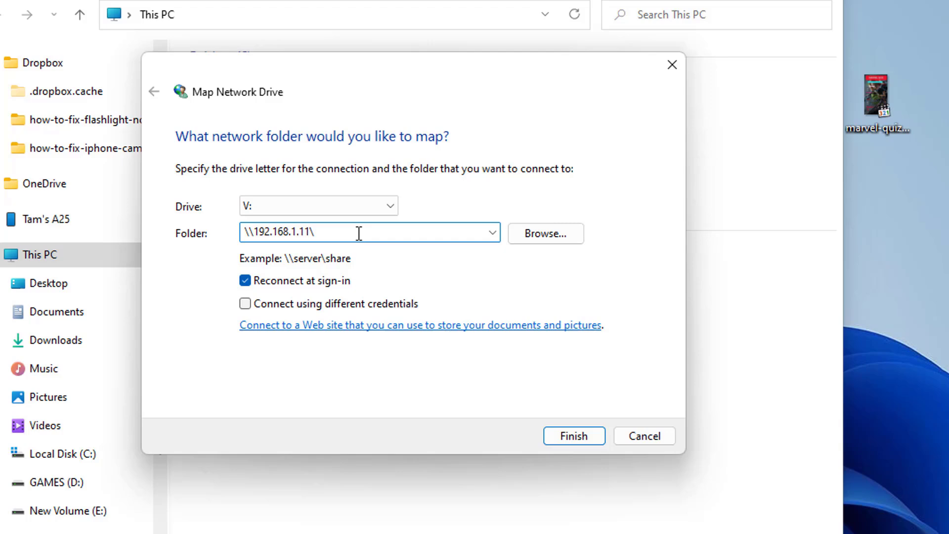
{"action": "type", "text": "MAC"}
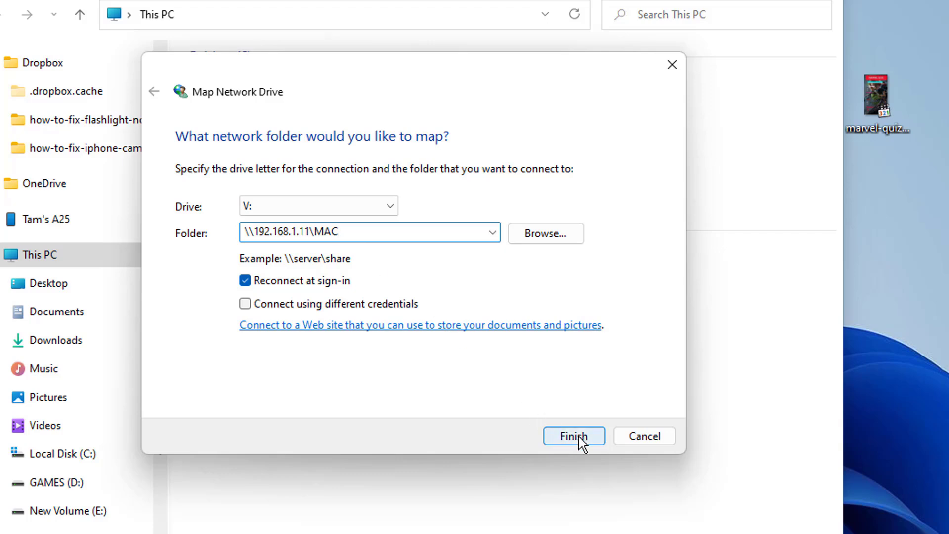
Finish mapping V: and sign in with the Mac account credentials to open the share.
{"action": "left_click", "coordinate": [572, 436]}
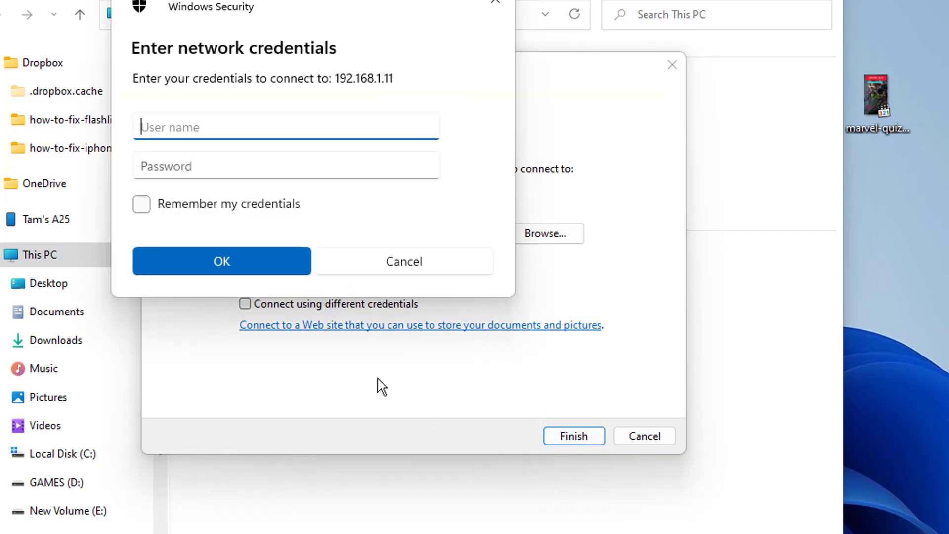
{"action": "type", "text": "cap nam anh"}
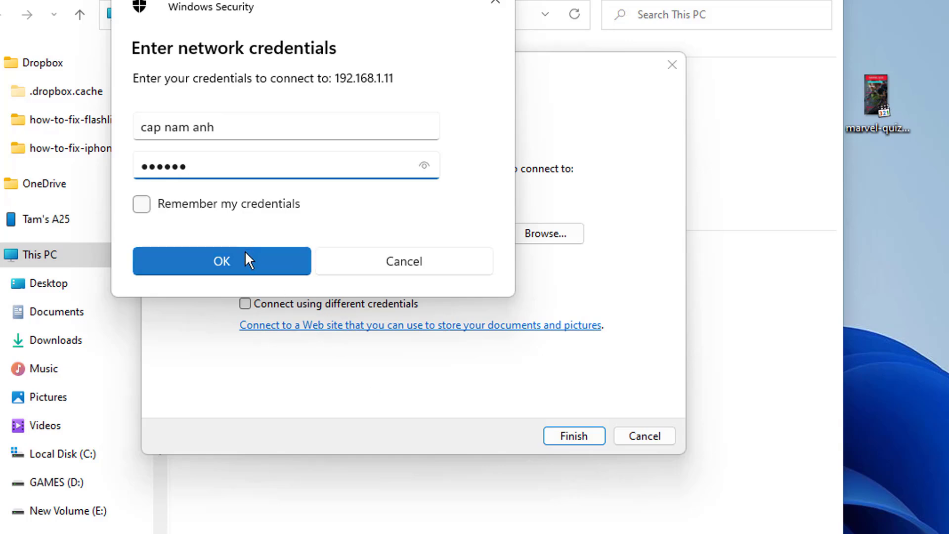
{"action": "left_click", "coordinate": [221, 261]}
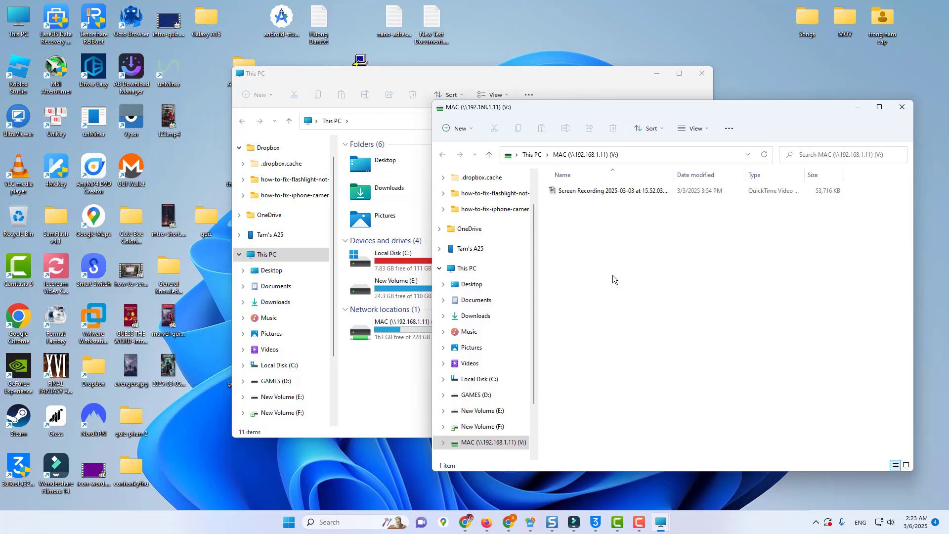
{"action": "mouse_move", "coordinate": [705, 83]}
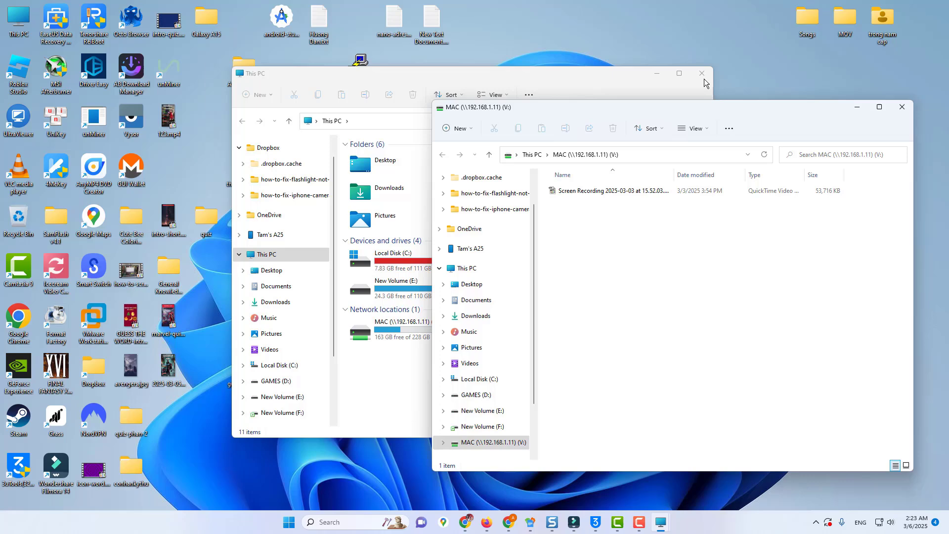